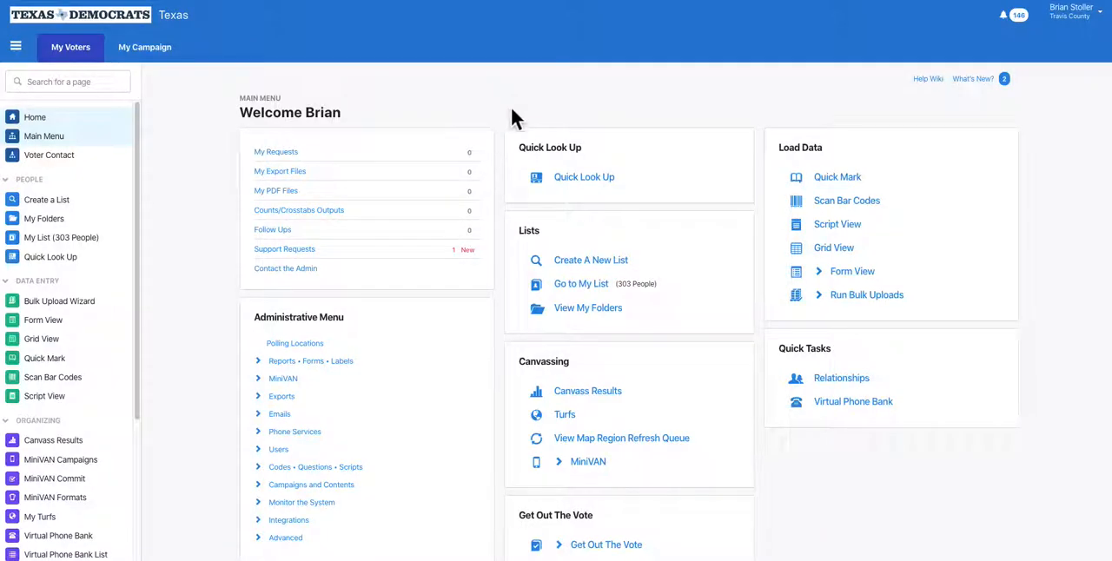
pyautogui.moveTo(503, 285)
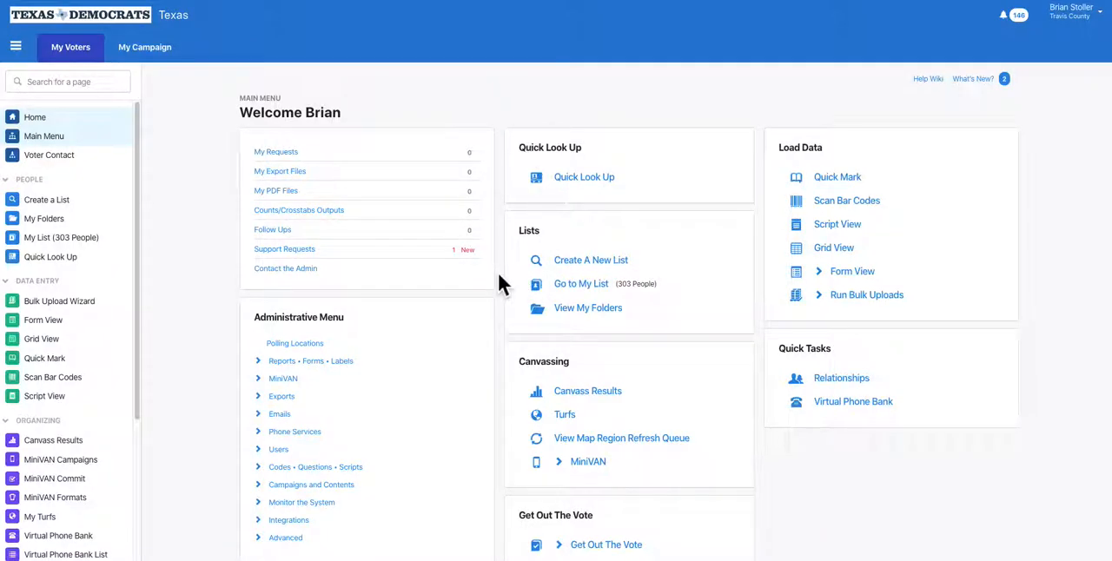
pyautogui.moveTo(521, 363)
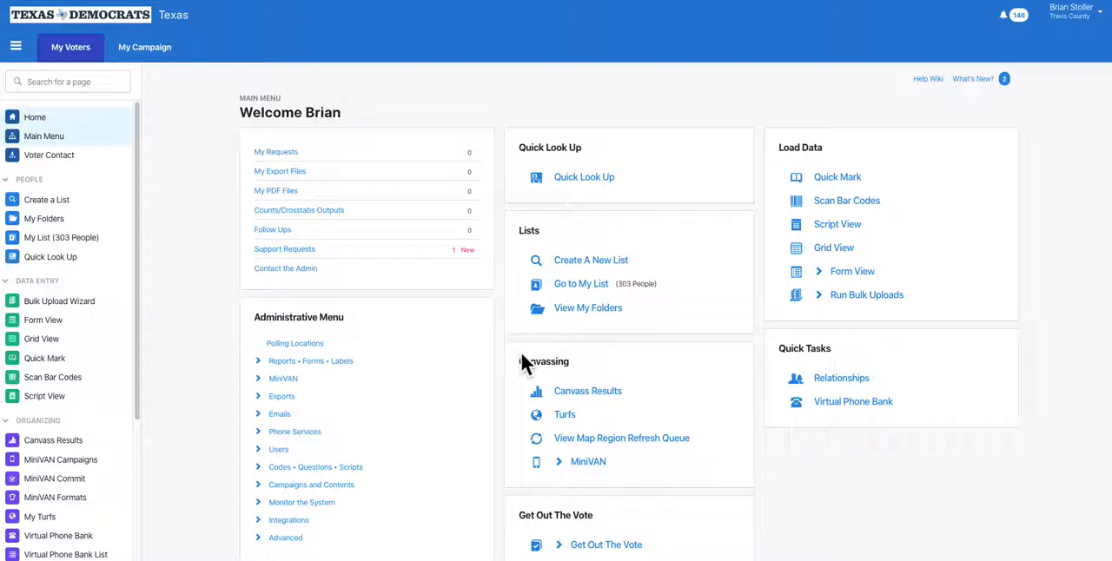
pyautogui.moveTo(563, 491)
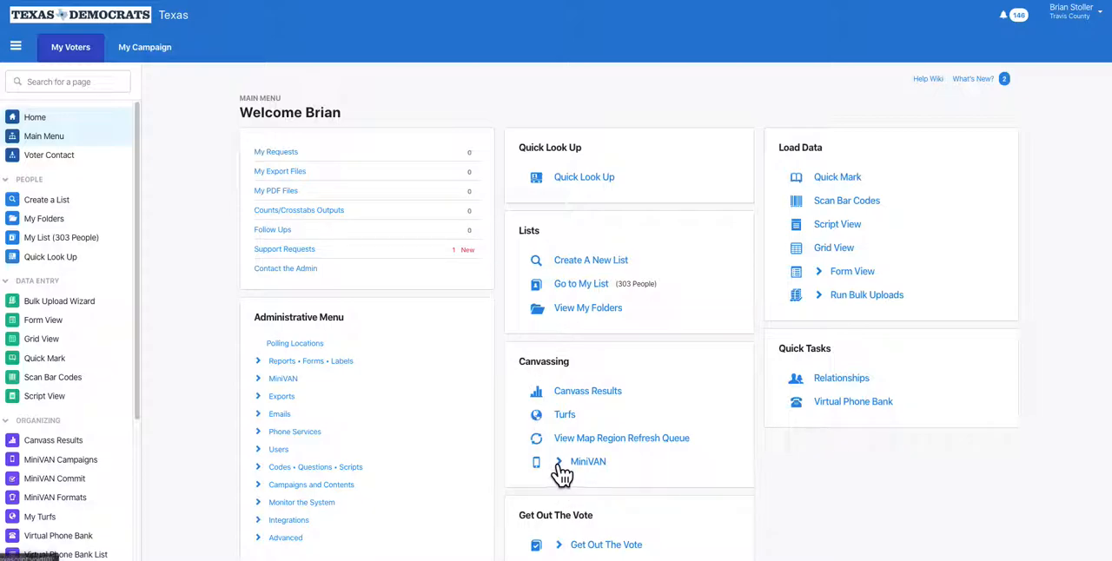
# Step: Expand MiniVAN under Canvassing to show Campaigns, Commit, Formats and Distributed Canvasses
pyautogui.click(587, 462)
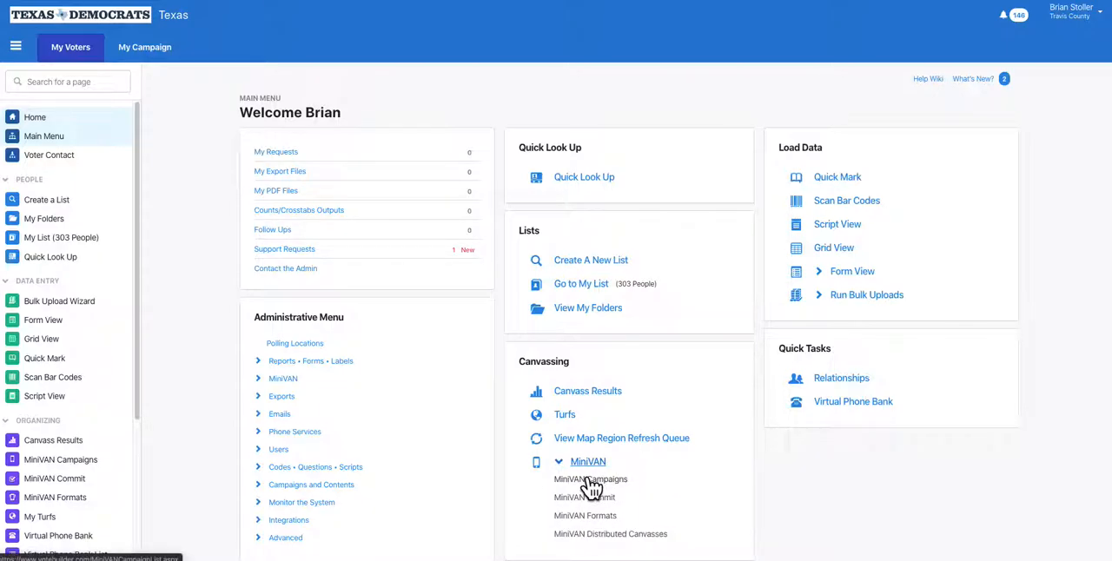
# Step: Go to MiniVAN Campaigns to view the existing campaign list
pyautogui.click(591, 479)
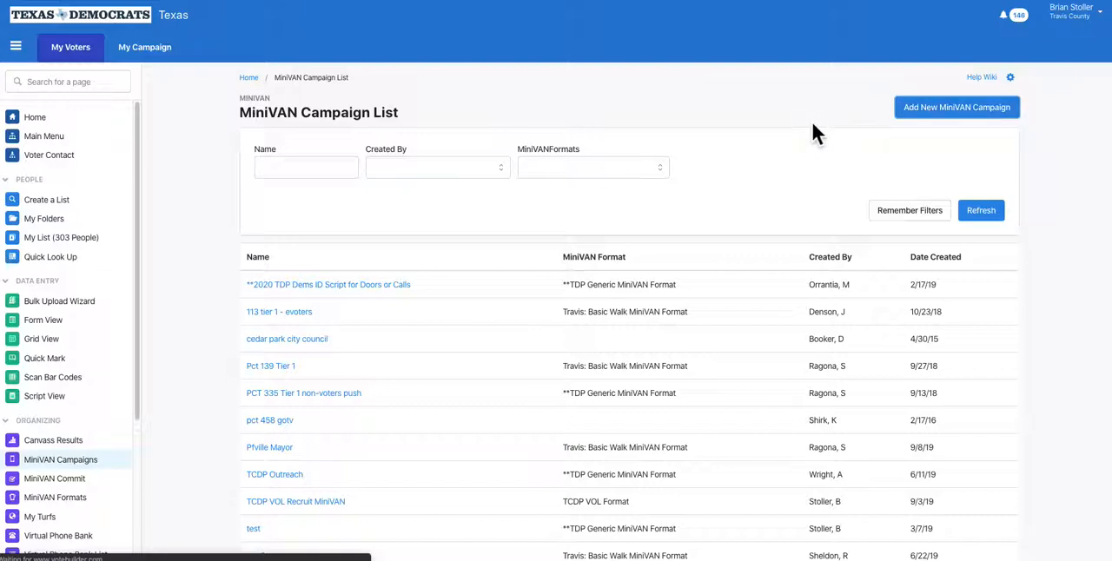
pyautogui.moveTo(645, 151)
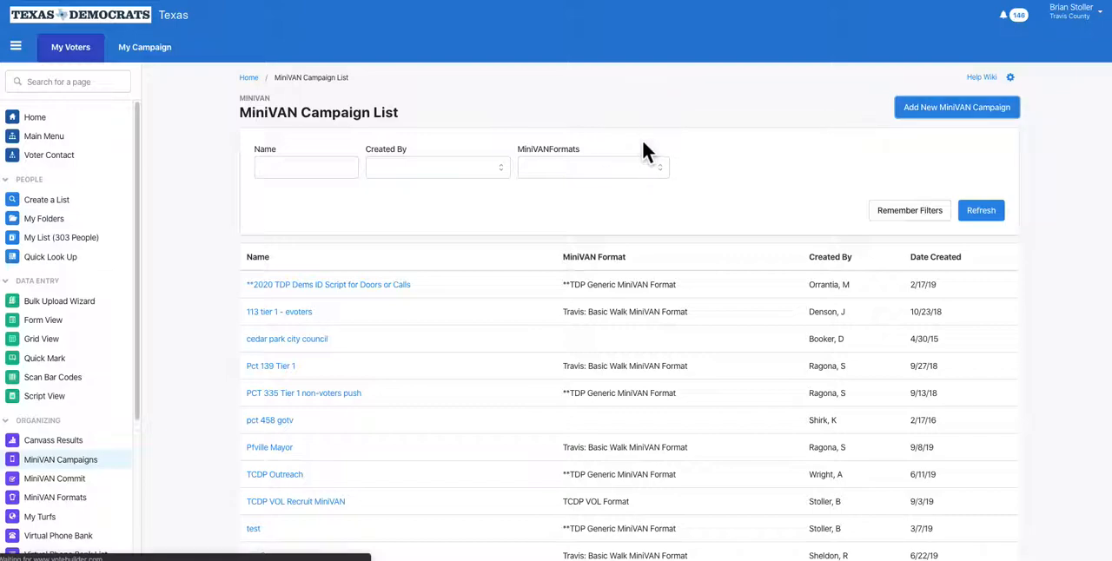
# Step: Add a new MiniVAN campaign using the **TDP Generic MiniVAN Format
pyautogui.click(956, 107)
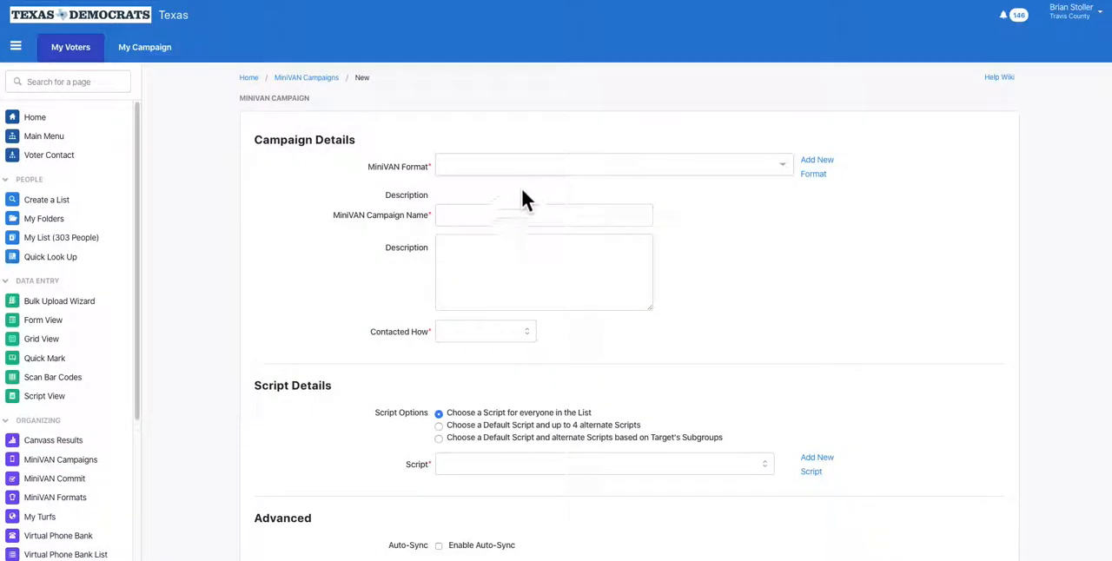
pyautogui.click(608, 165)
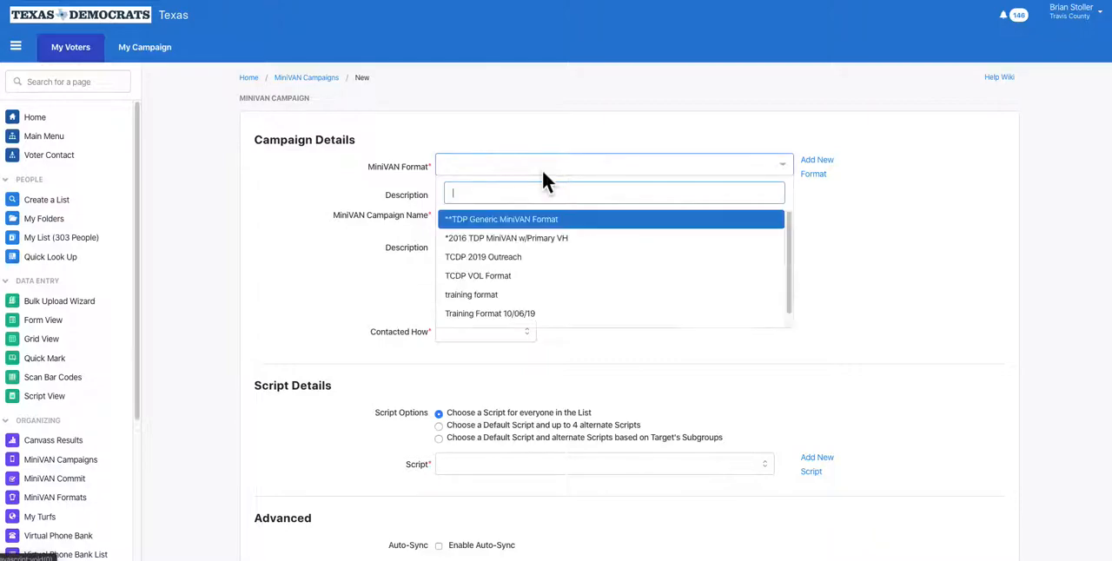
pyautogui.click(500, 219)
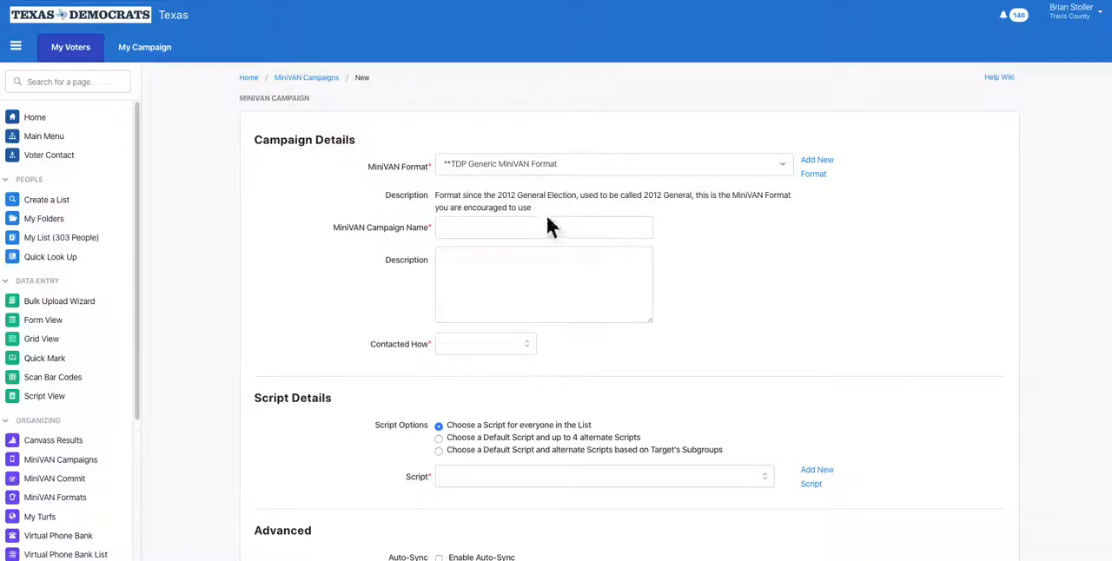
pyautogui.click(544, 228)
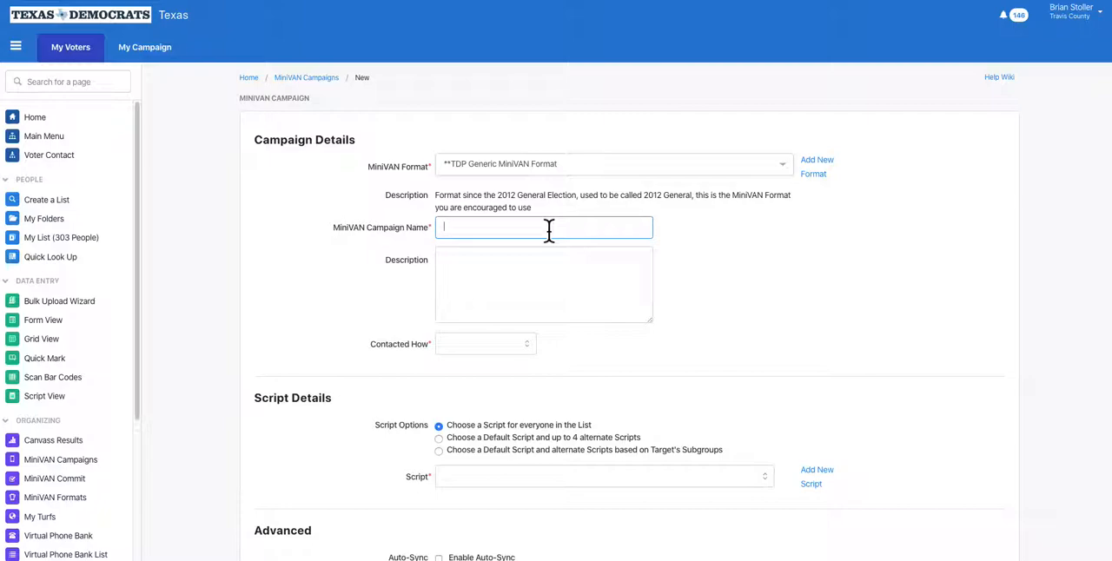
# Step: Enter 'Pflugerville Blockwalk TCDP' as the campaign name
pyautogui.write('Pflugerville')
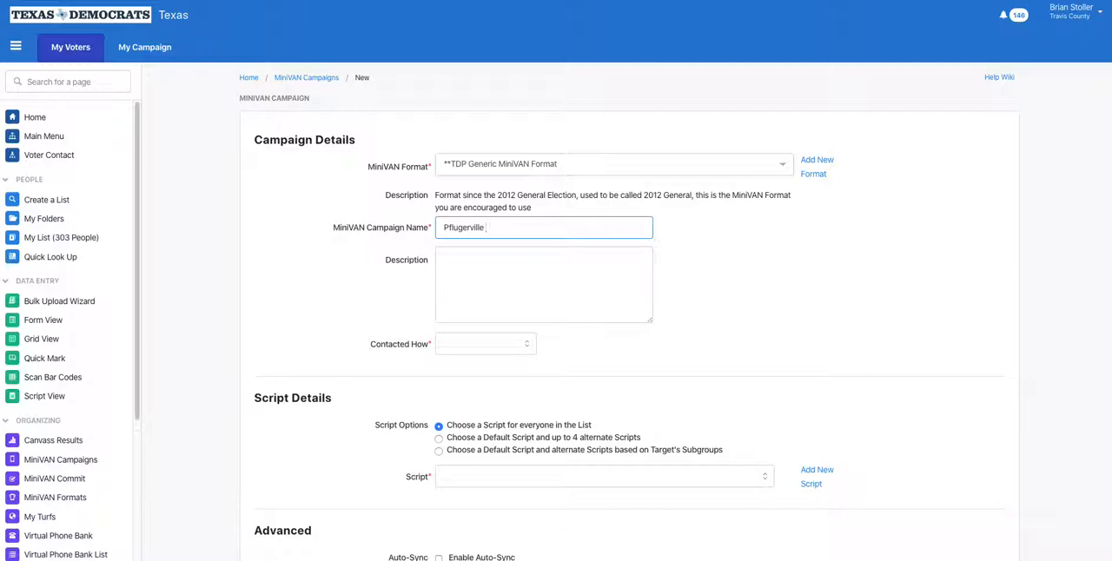
pyautogui.write('Blockwal')
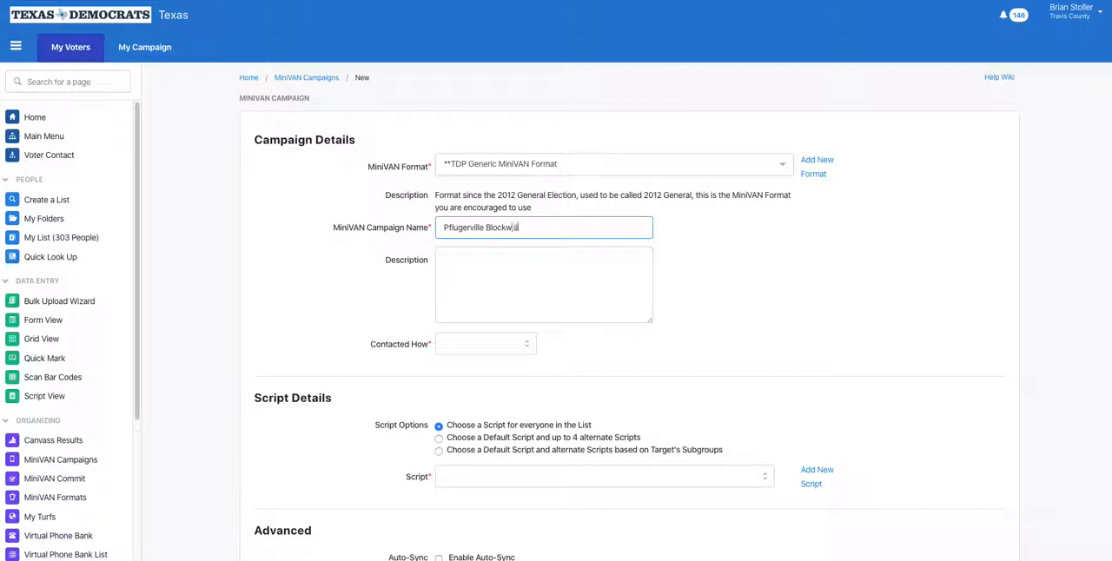
pyautogui.write('TCDP')
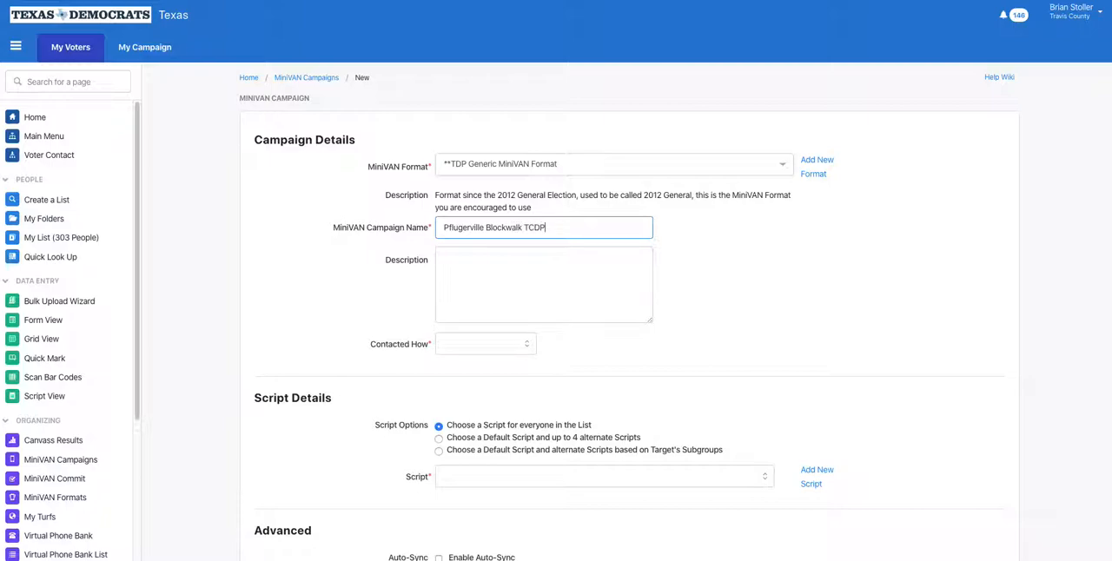
pyautogui.moveTo(484, 359)
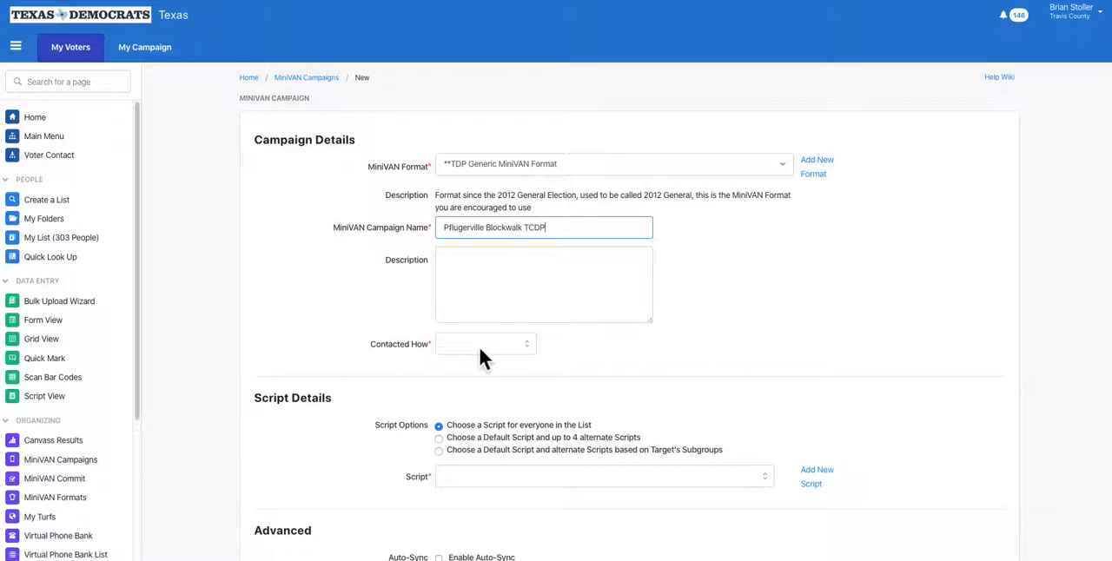
# Step: Choose Walk under Contacted How, then scroll down the form
pyautogui.click(485, 345)
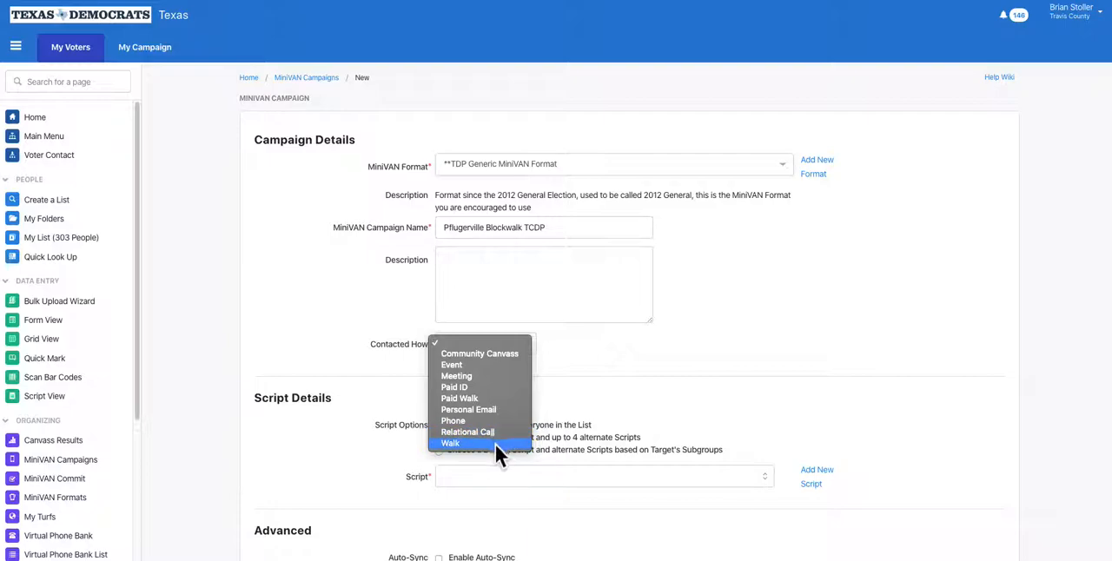
pyautogui.click(450, 443)
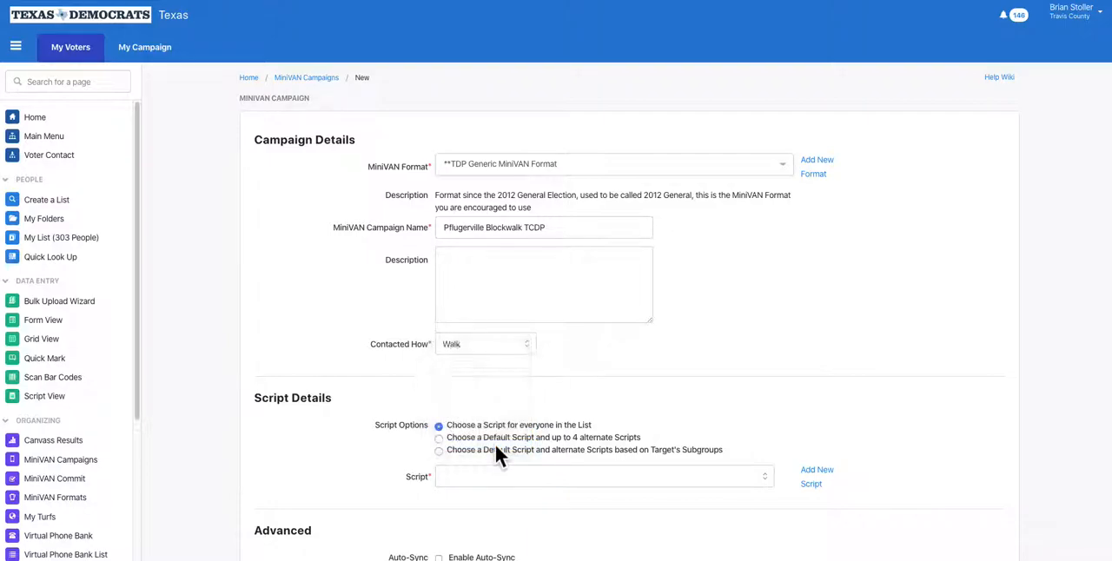
pyautogui.scroll(-3)
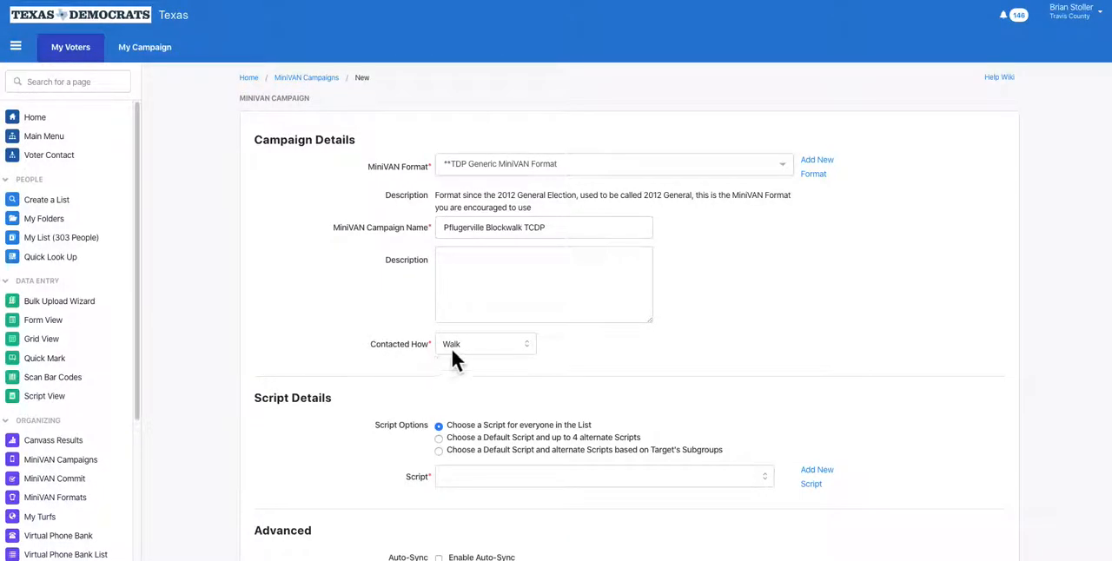
pyautogui.moveTo(462, 360)
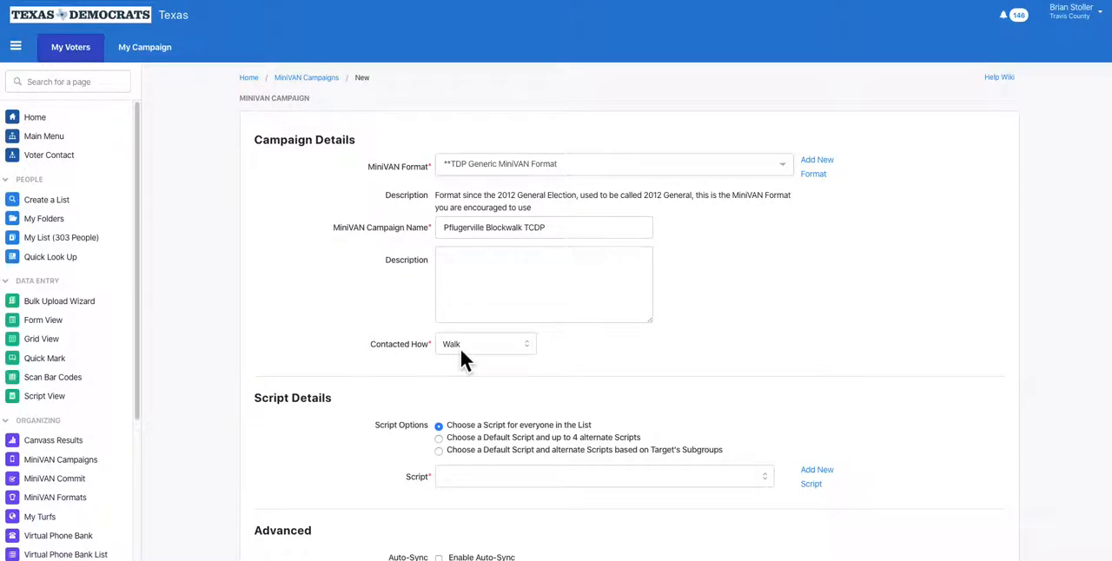
pyautogui.scroll(-3)
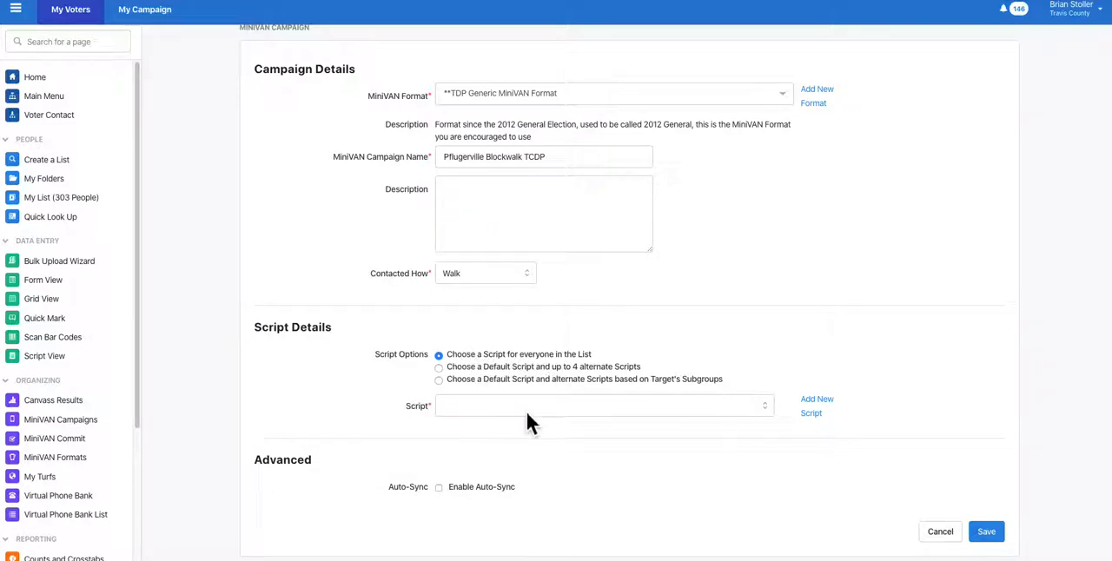
pyautogui.moveTo(533, 422)
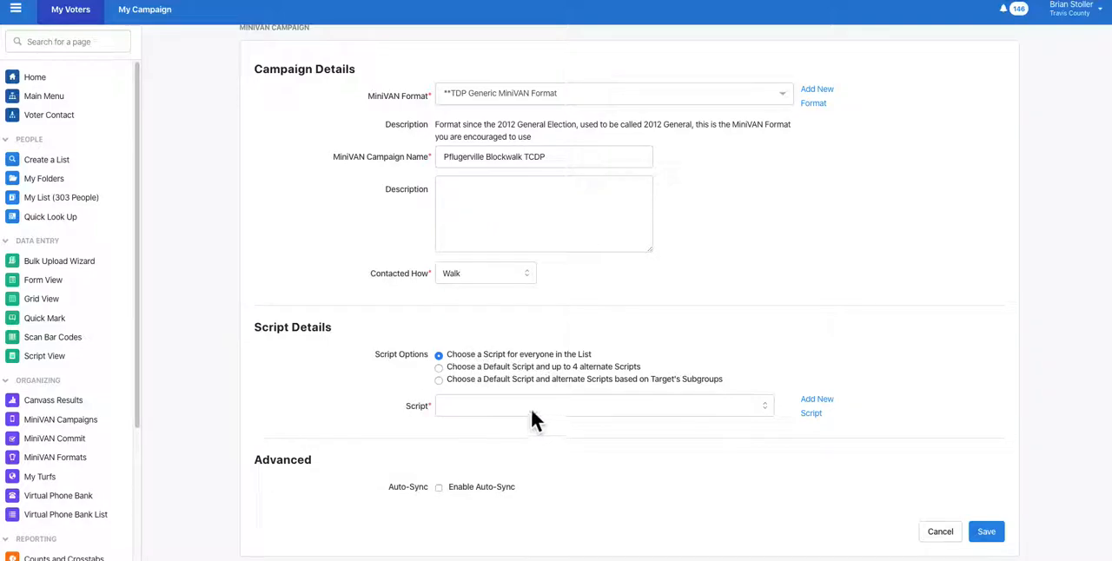
# Step: Select the 'GOTV Pflugerville and ID' script and enable Auto-Sync
pyautogui.click(600, 405)
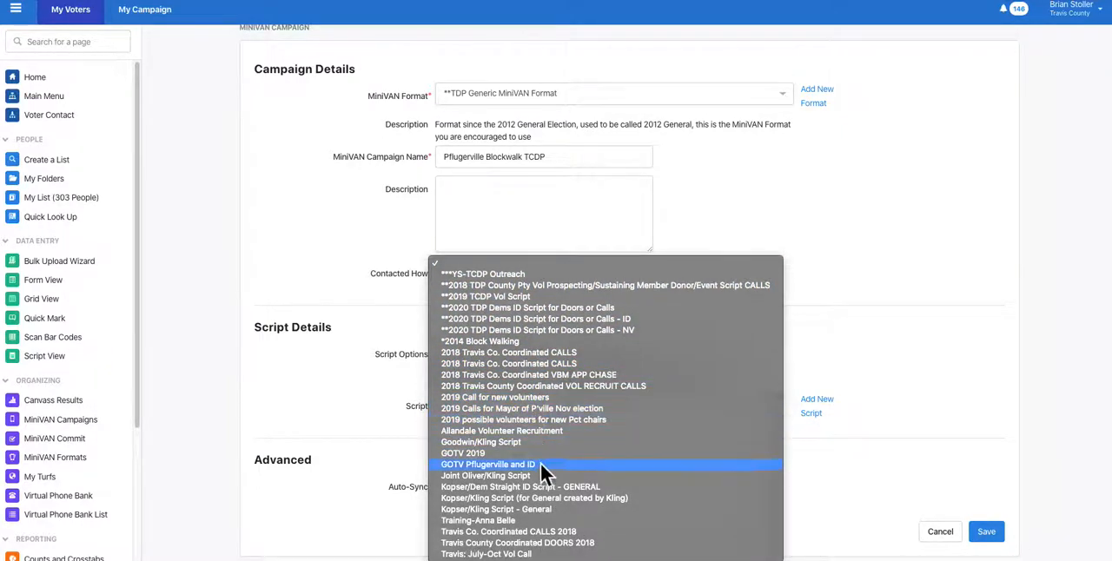
pyautogui.moveTo(557, 480)
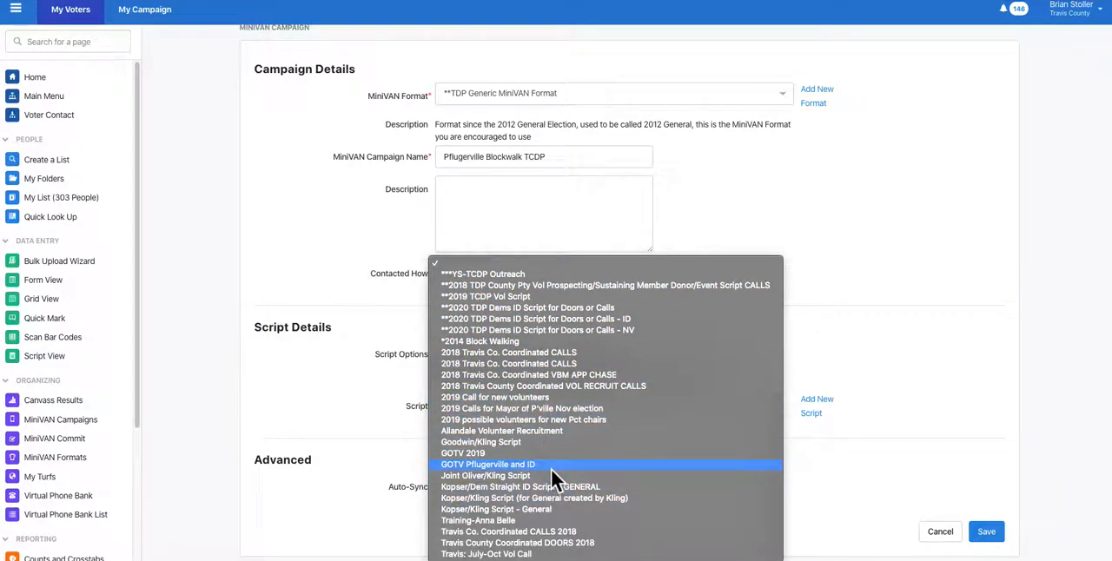
pyautogui.click(487, 465)
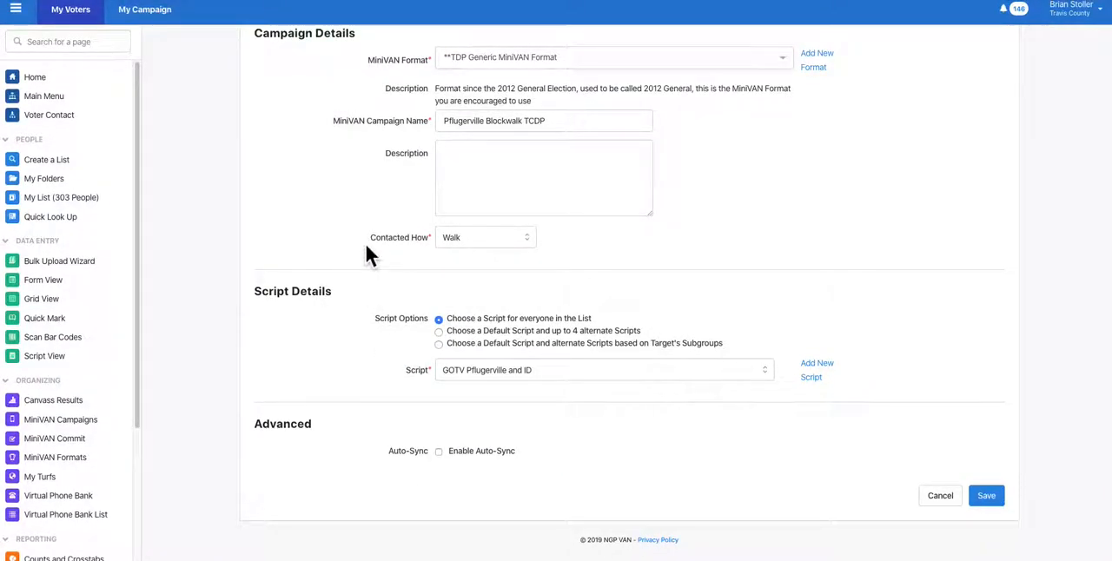
pyautogui.moveTo(487, 464)
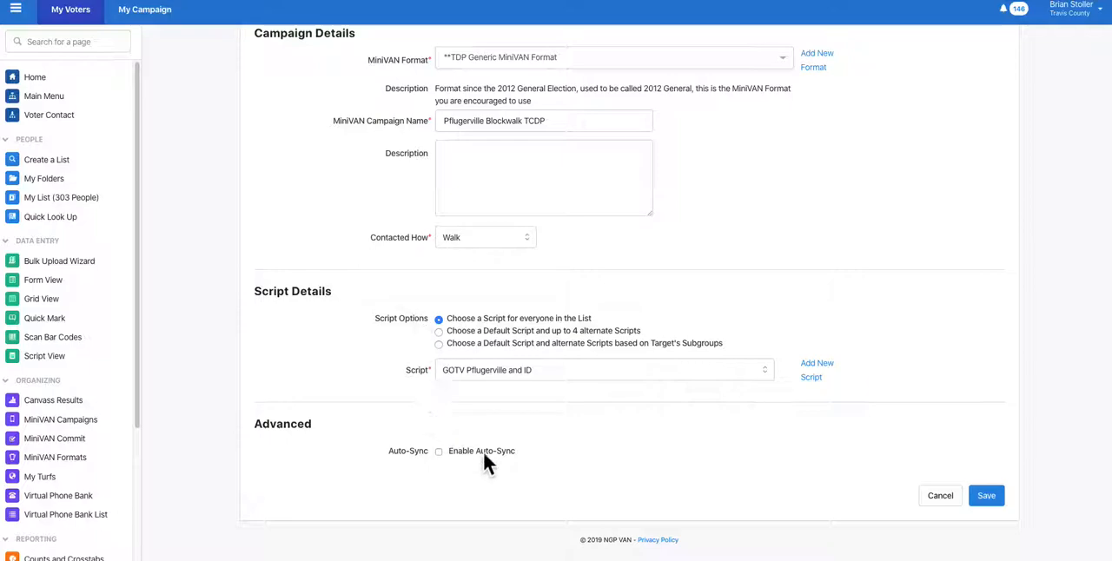
pyautogui.moveTo(445, 466)
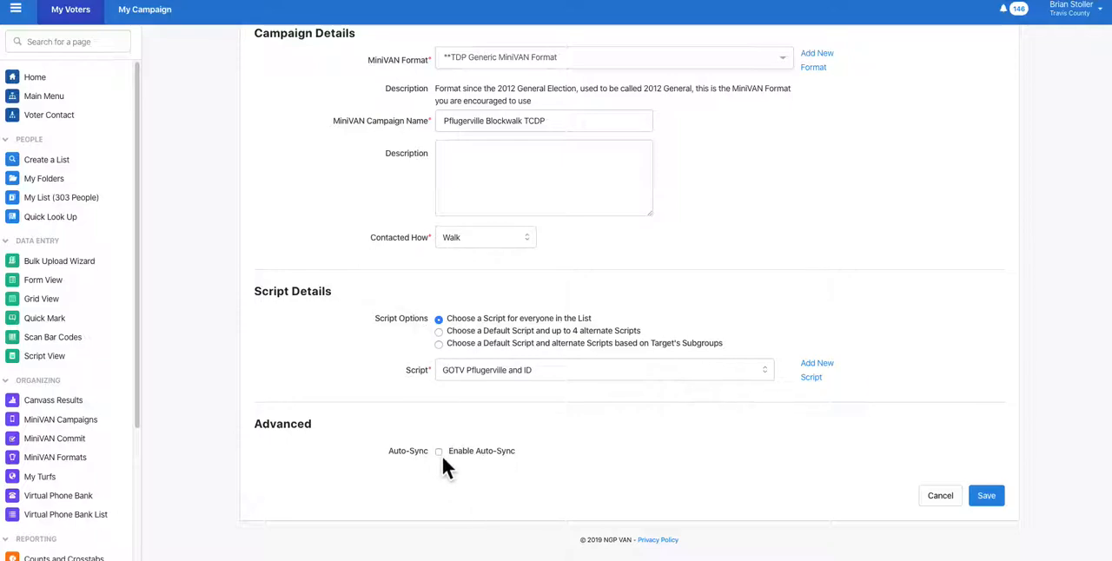
pyautogui.click(438, 451)
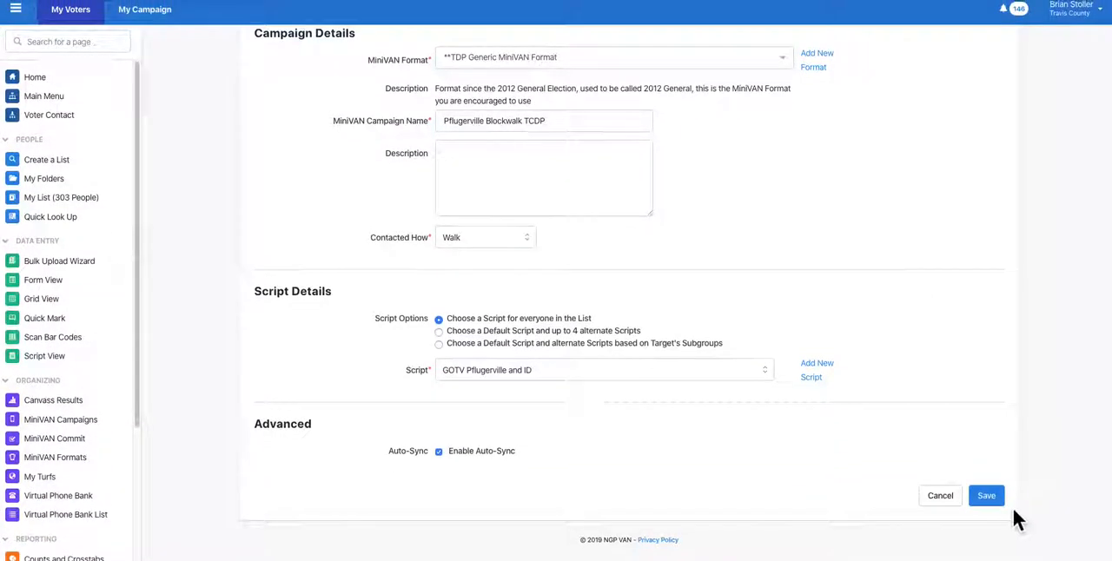
pyautogui.click(987, 495)
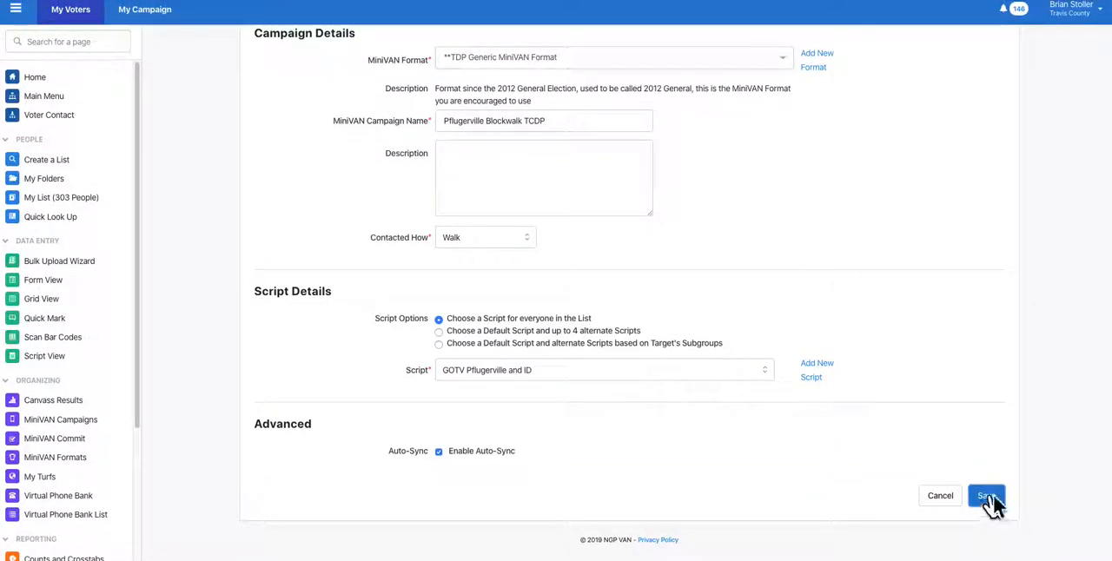
# Step: Save the Pflugerville Blockwalk TCDP campaign to the MiniVAN Campaign List
pyautogui.click(986, 495)
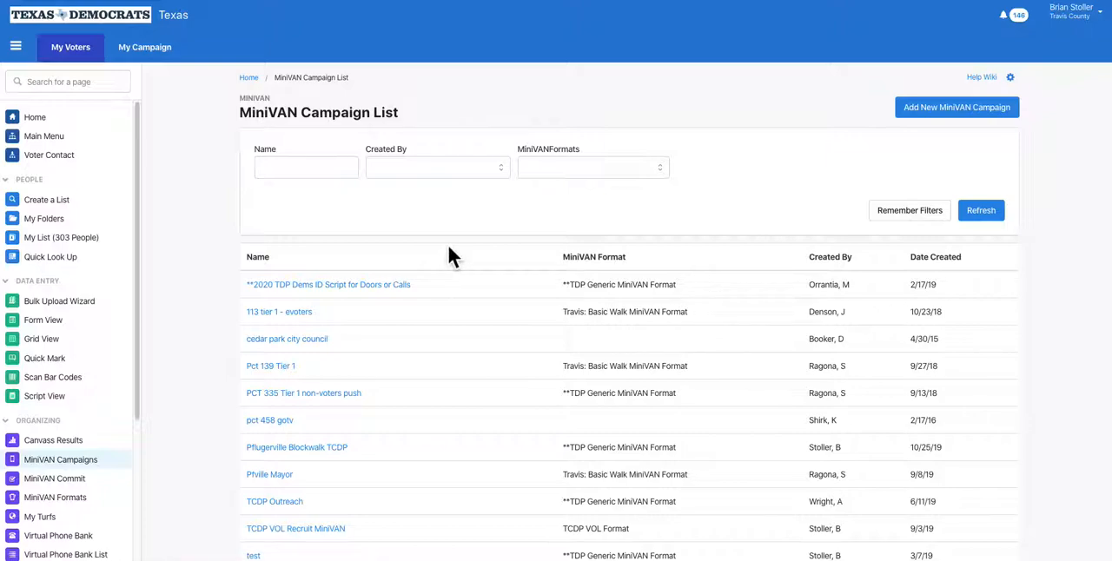
pyautogui.moveTo(843, 180)
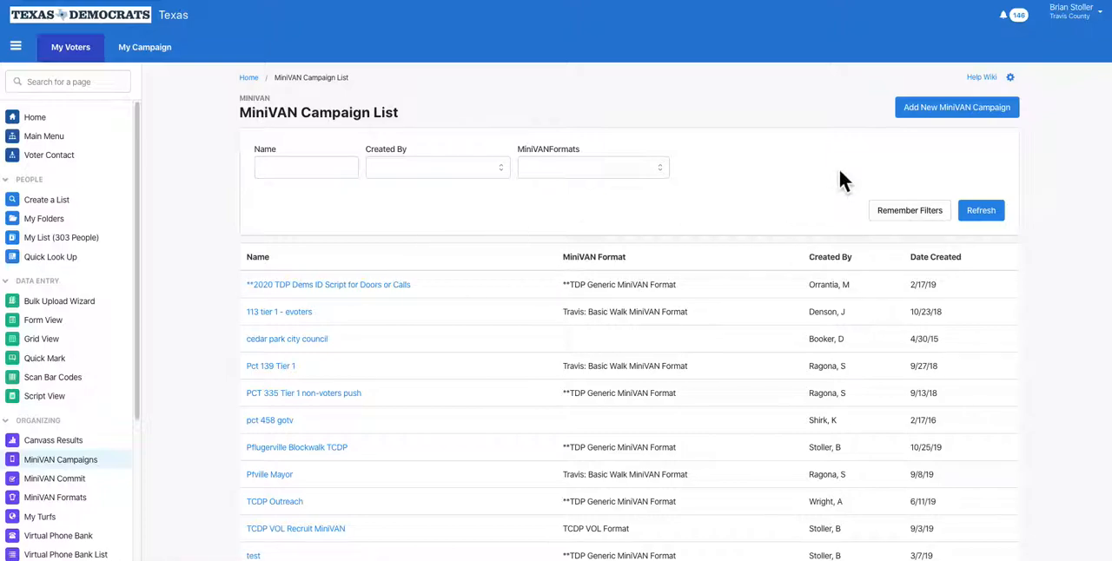
pyautogui.moveTo(646, 120)
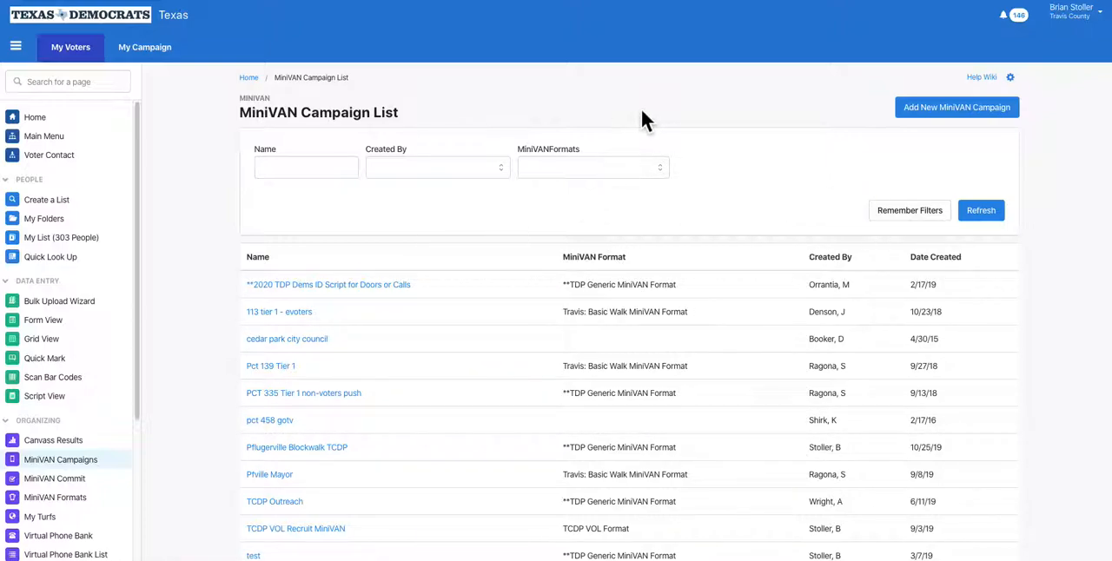